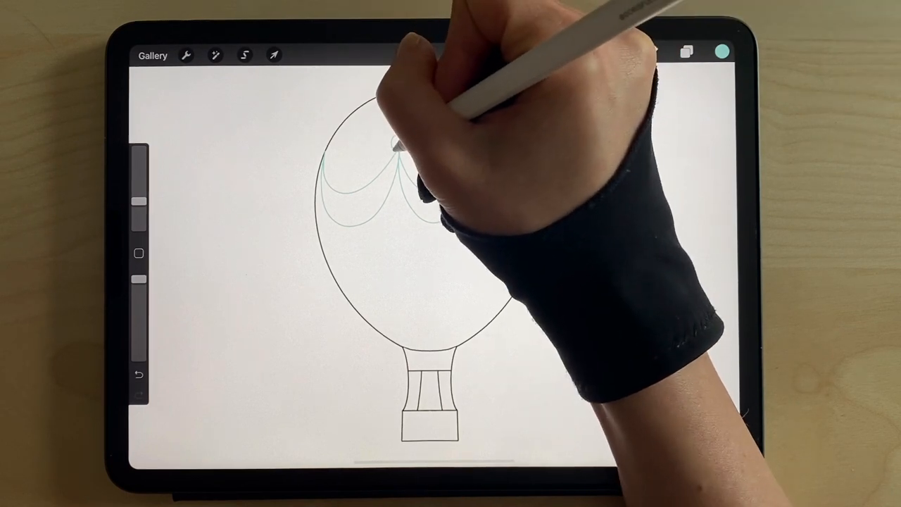
Step: Draw drooping scalloped curves across the upper part of the balloon outline
left_click_drag(380, 141, 394, 155)
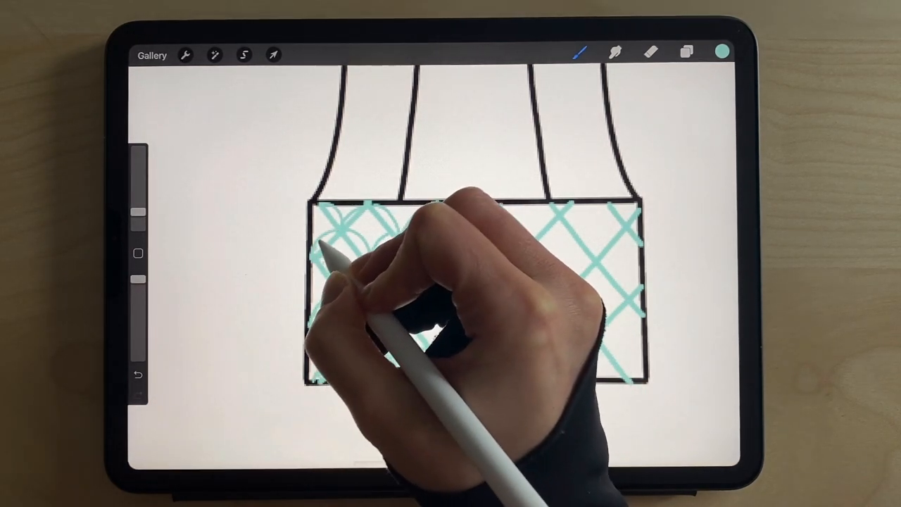
Step: Add small teal scallop texture marks in the basket's upper-left crosshatch cells
left_click_drag(337, 253, 352, 296)
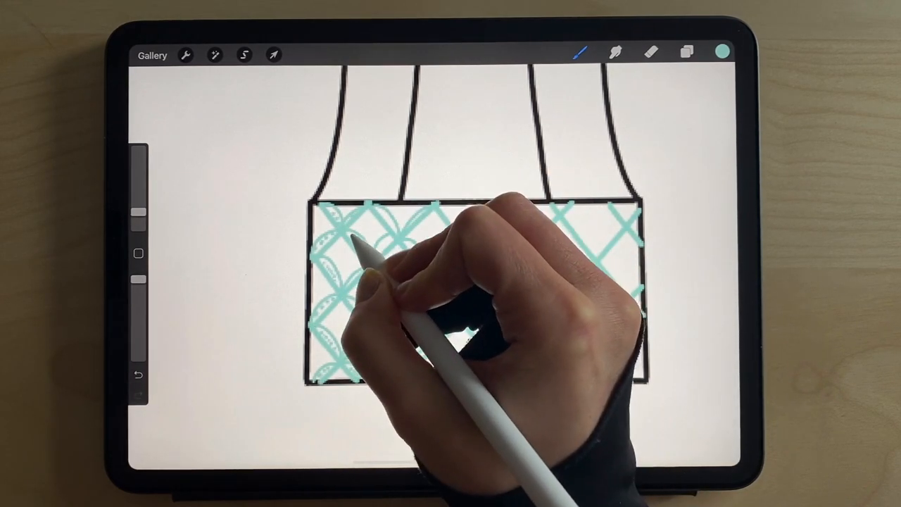